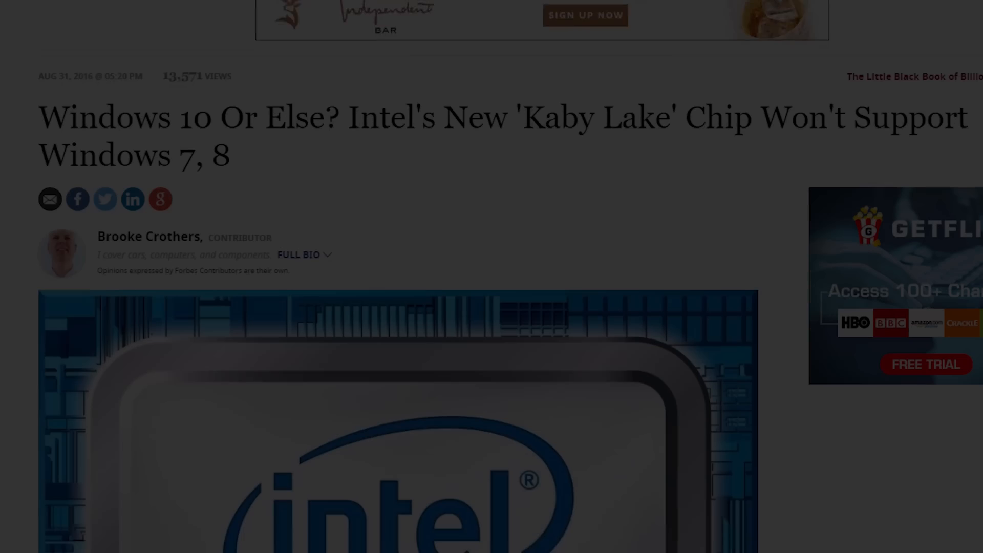
Scroll through the news articles claiming Kaby Lake and Zen will only support Windows 10.
scroll(down, 3)
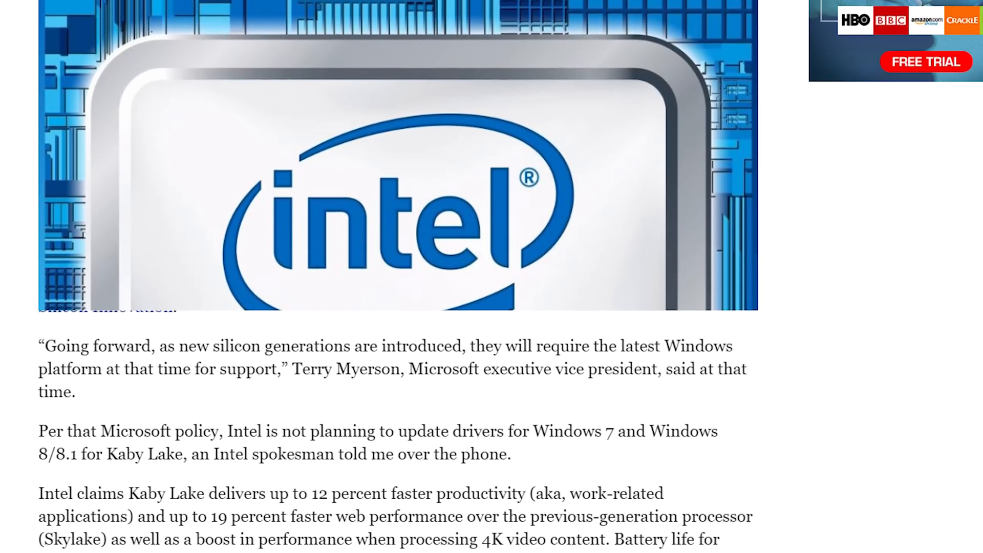
scroll(up, 3)
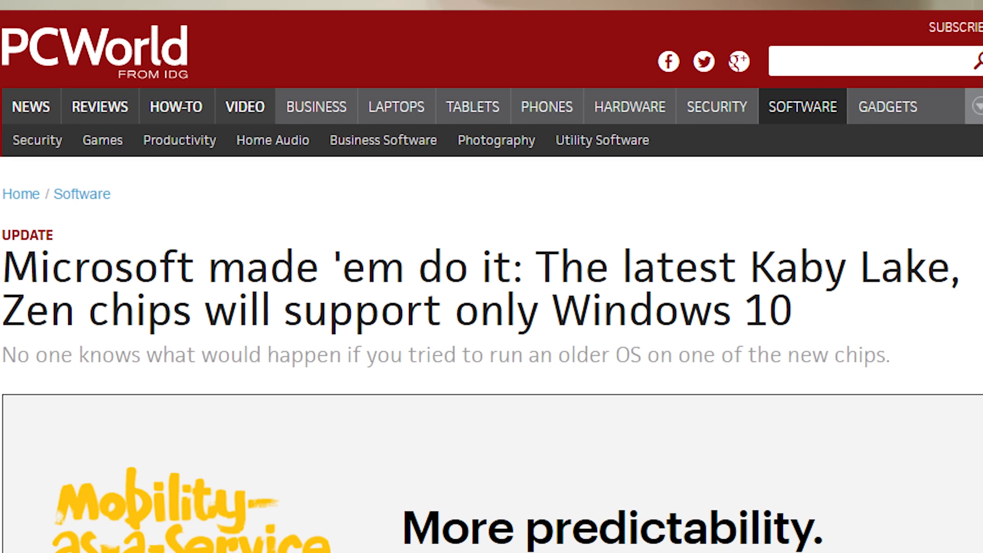
scroll(down, 3)
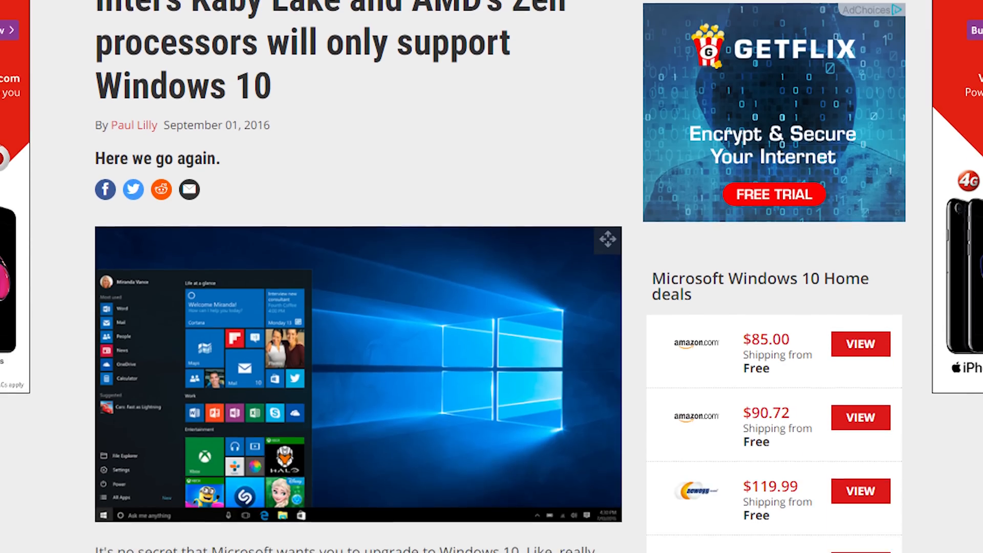
scroll(down, 3)
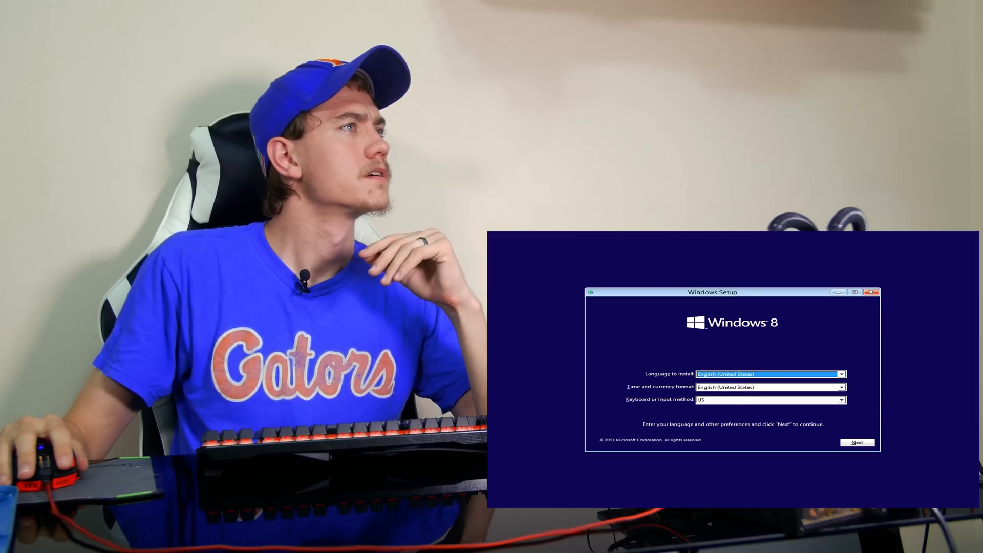
Accept English (US) language and keyboard and continue past the product key.
click(856, 443)
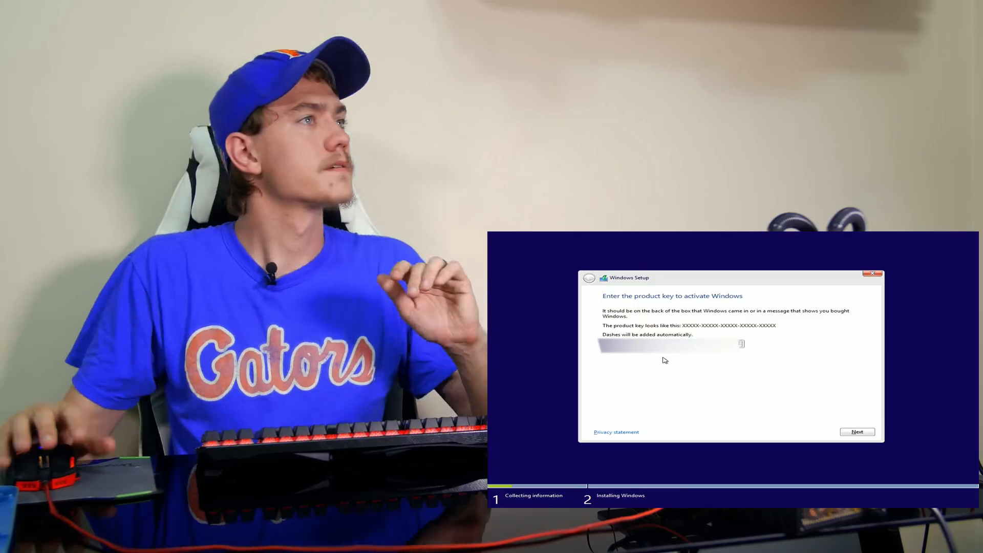
click(857, 432)
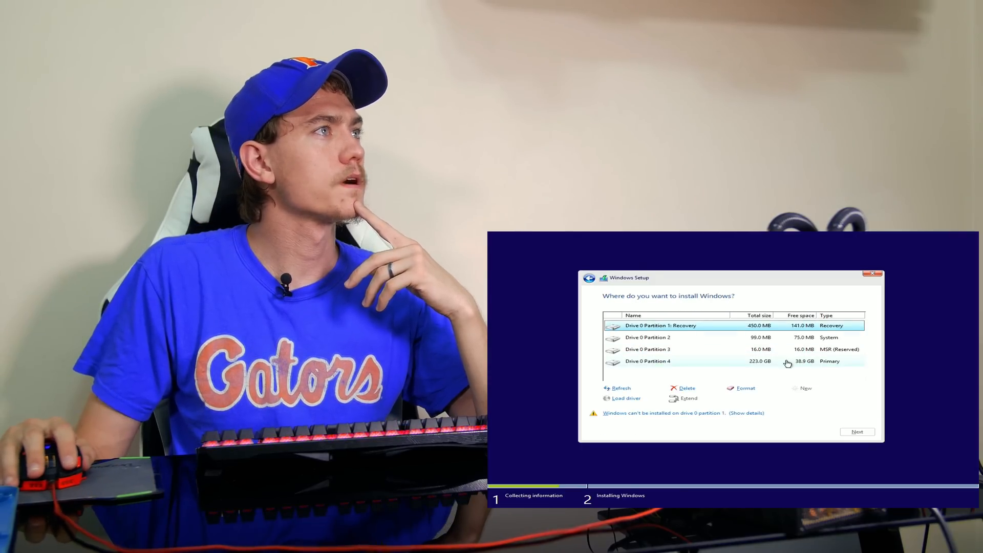
Delete the recovery, 99 MB system, reserved and large primary partitions on drive 0.
click(687, 387)
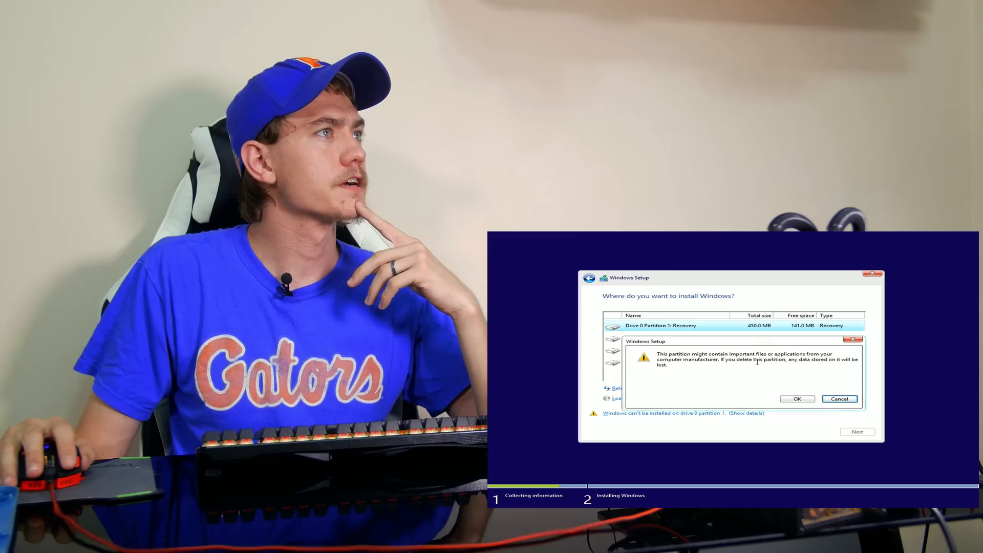
click(797, 399)
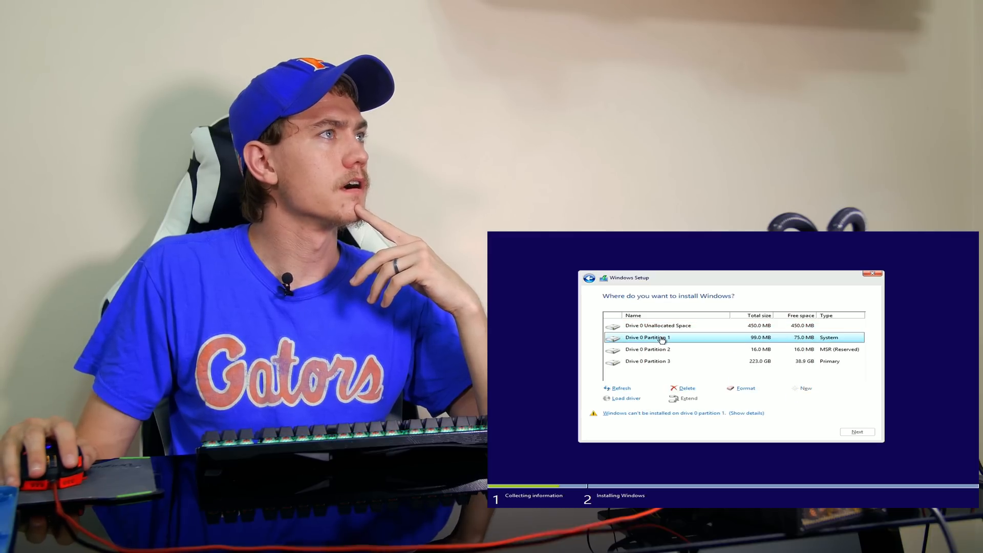
click(683, 388)
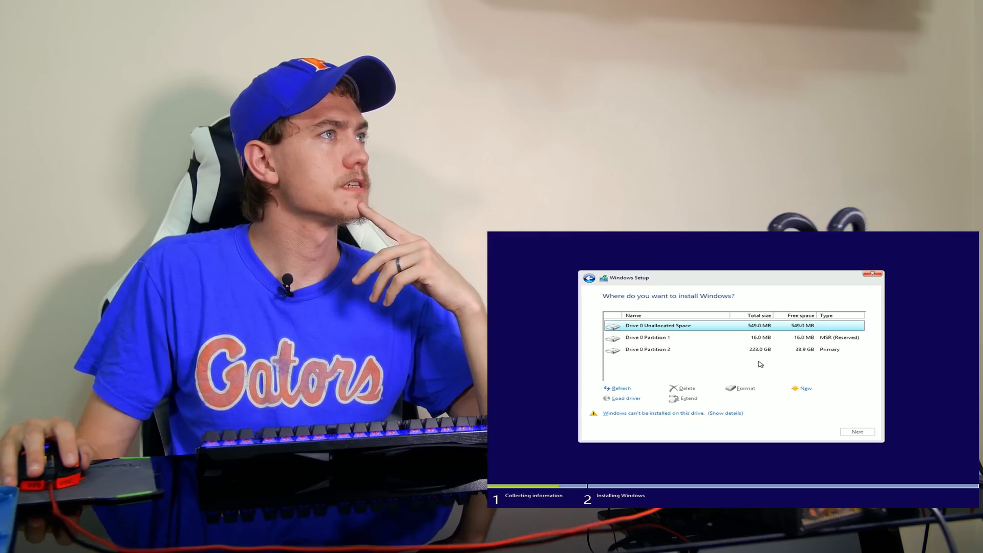
click(688, 387)
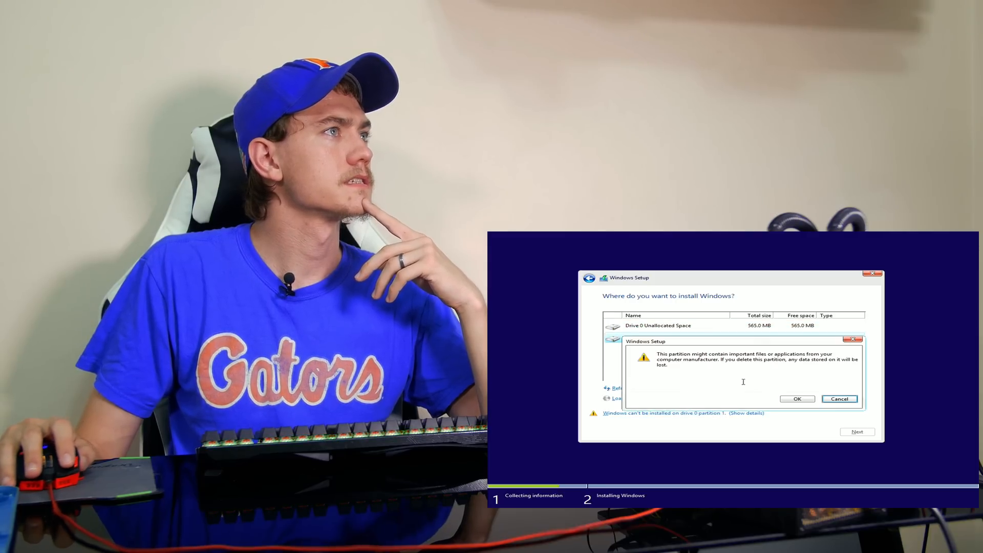
click(797, 399)
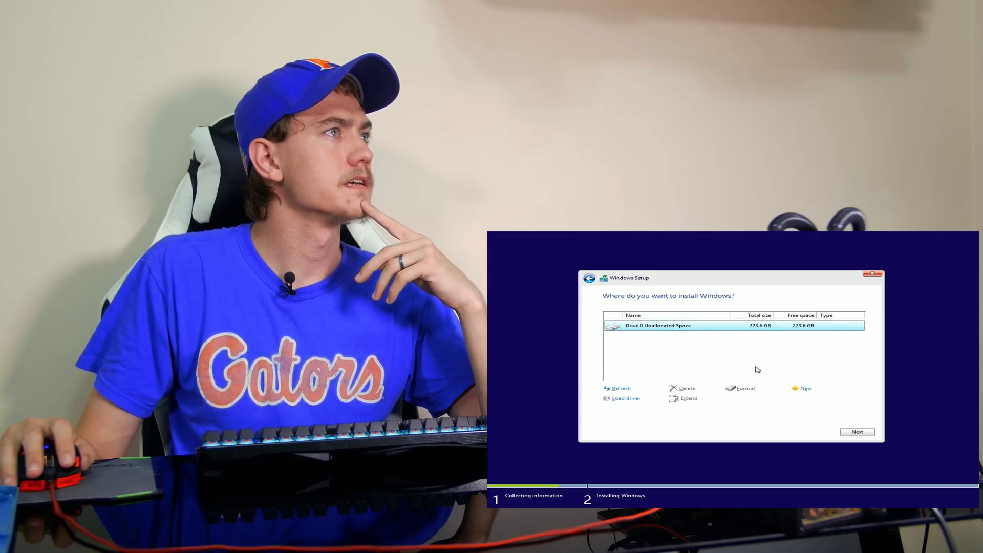
Create a new partition from all free space, yielding 350 MB System Reserved and 223.2 GB primary.
click(805, 387)
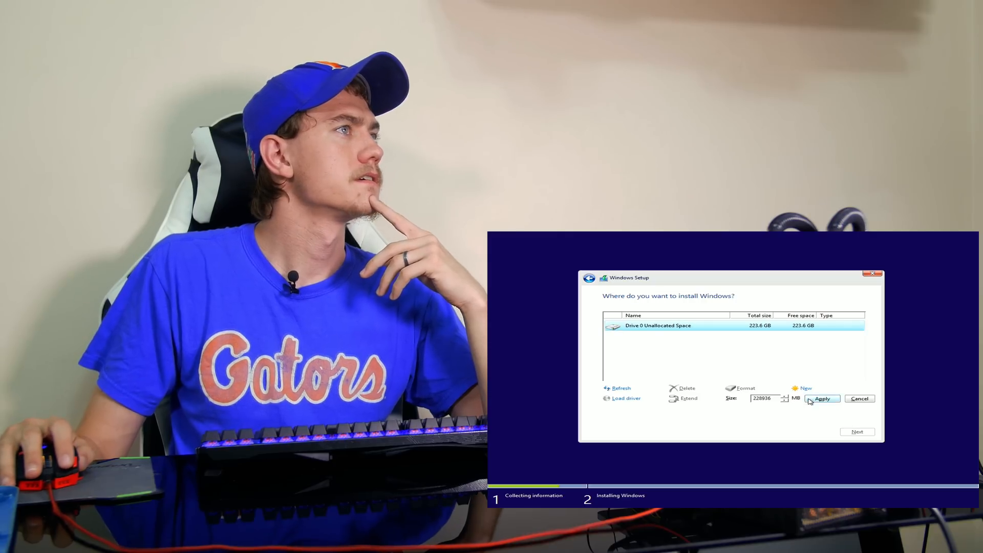
click(822, 398)
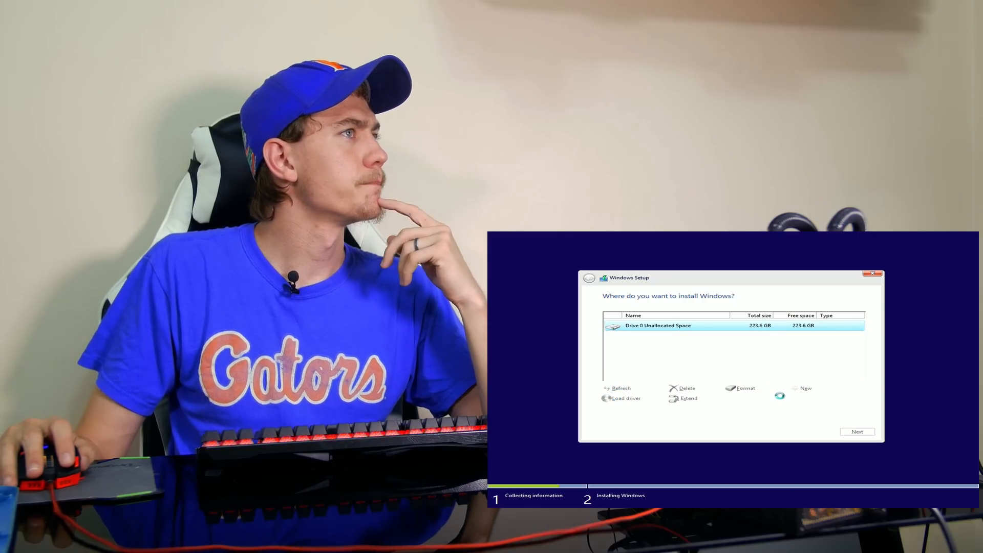
click(806, 389)
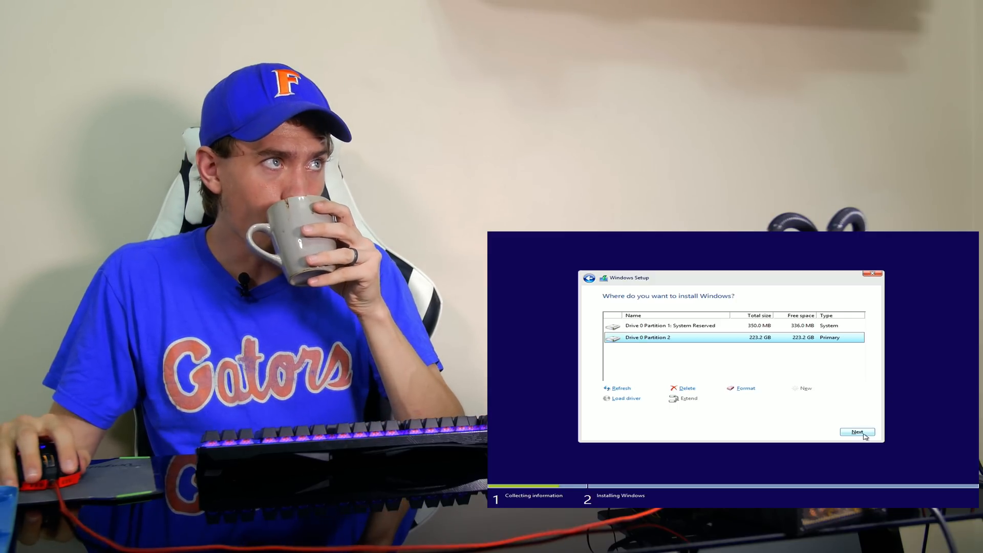
Install Windows onto Drive 0 Partition 2 and let file copying finish.
click(858, 432)
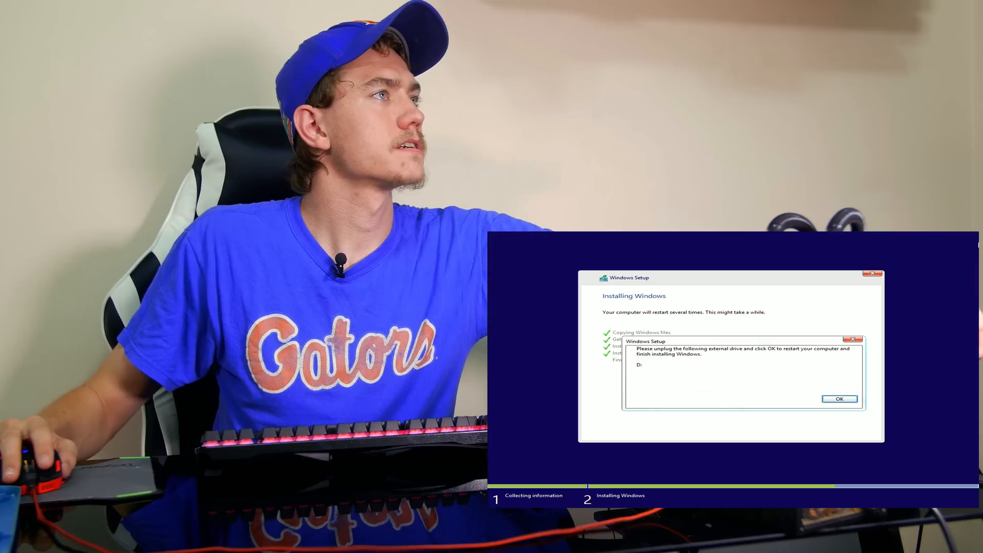
click(839, 399)
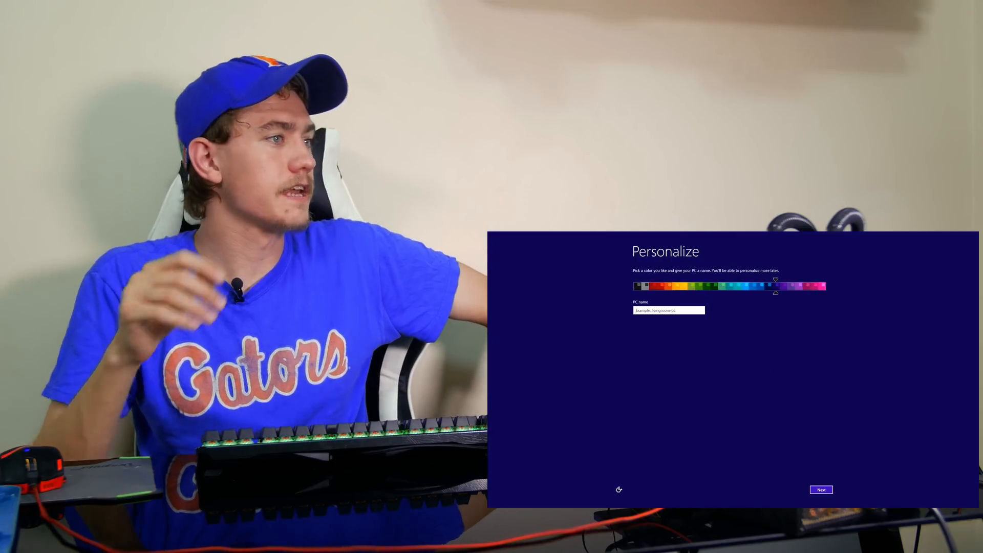
Name the PC 'BenchKaby' and accept the colour choice.
text(Bench)
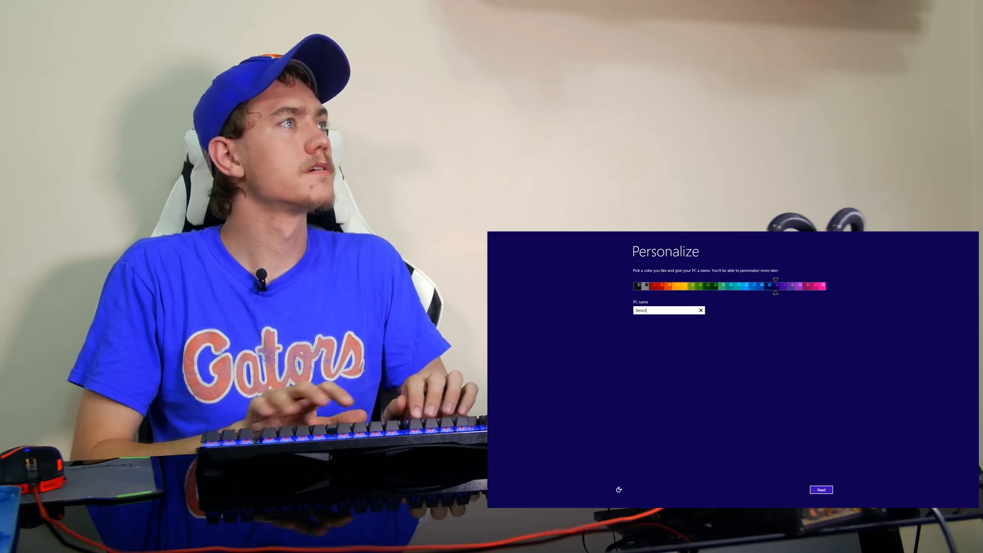
text(Kaby)
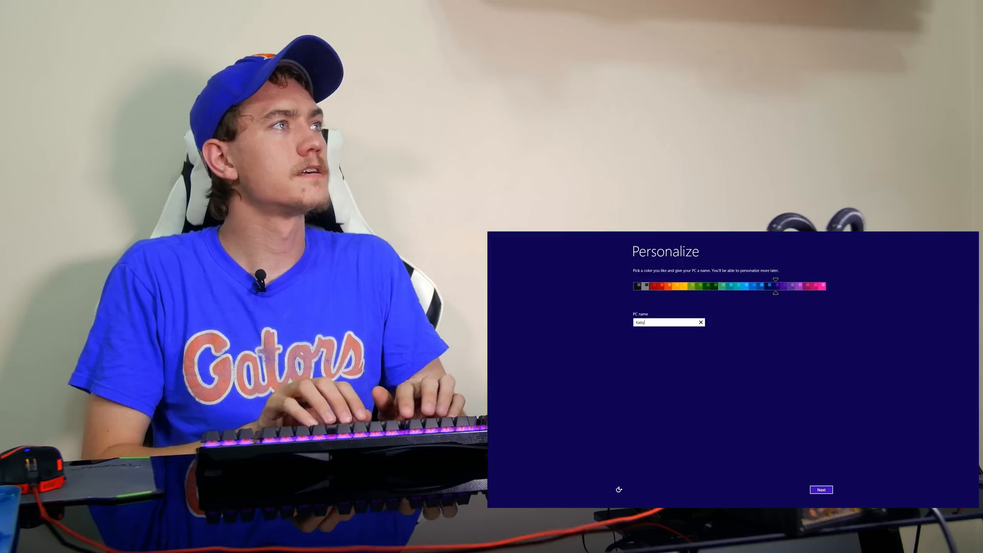
click(821, 490)
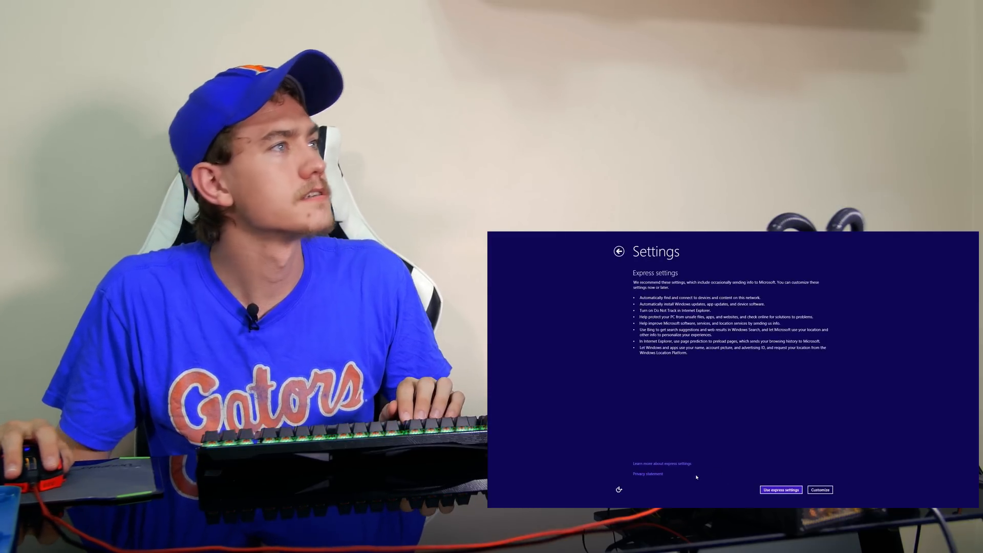
Customize privacy settings with error reporting and improvement programs off, finishing setup to the desktop.
click(820, 490)
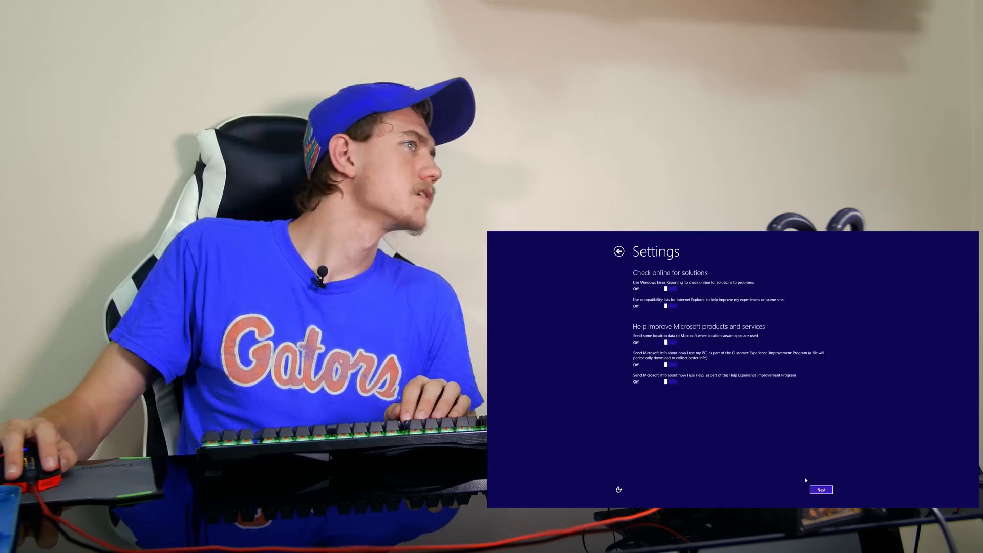
click(820, 490)
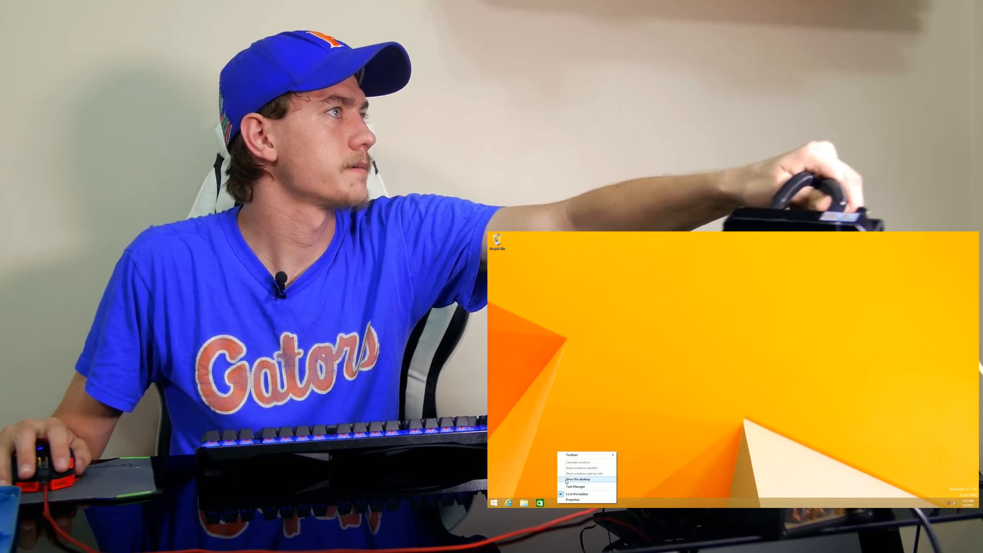
click(577, 486)
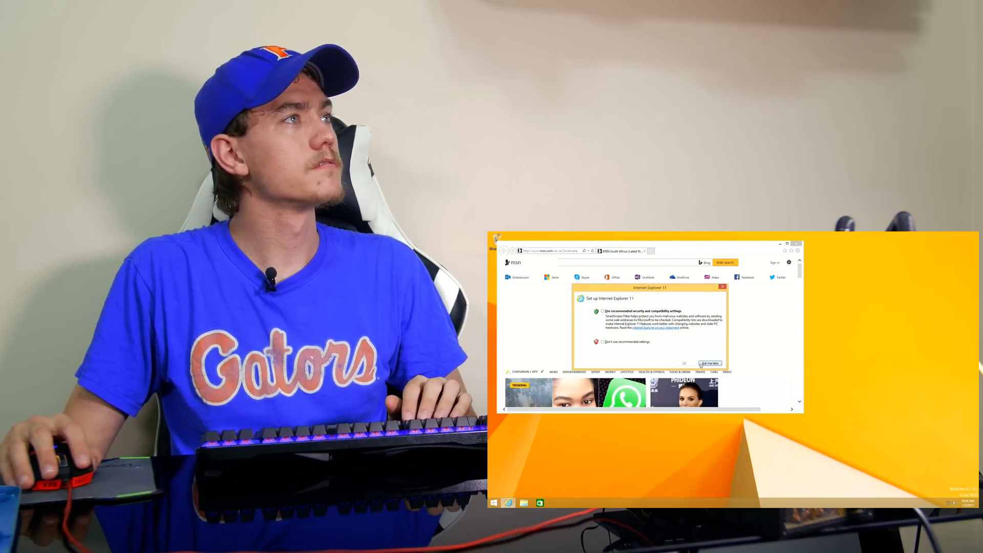
Accept IE11's recommended settings and reach HWBOT's processor benchmark list via Bing.
click(709, 363)
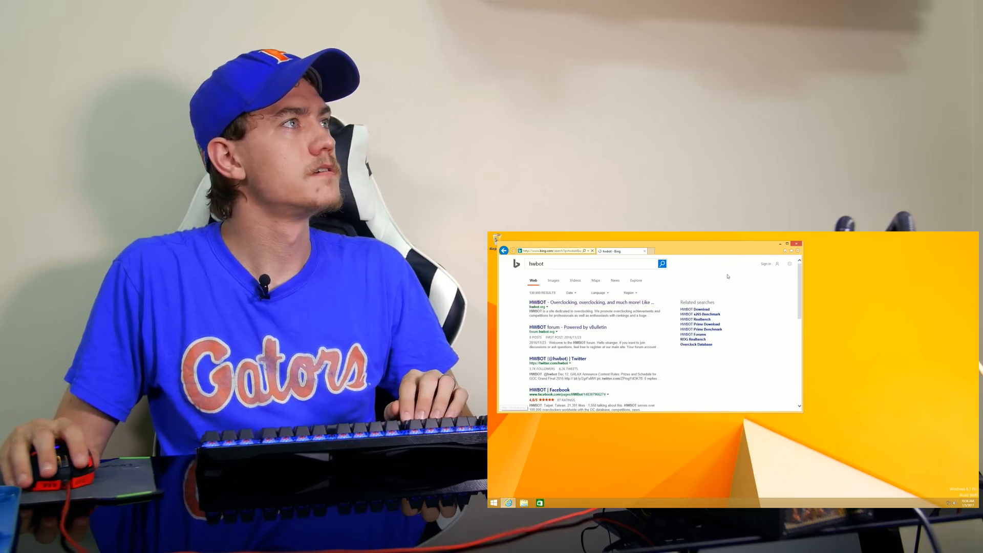
click(580, 301)
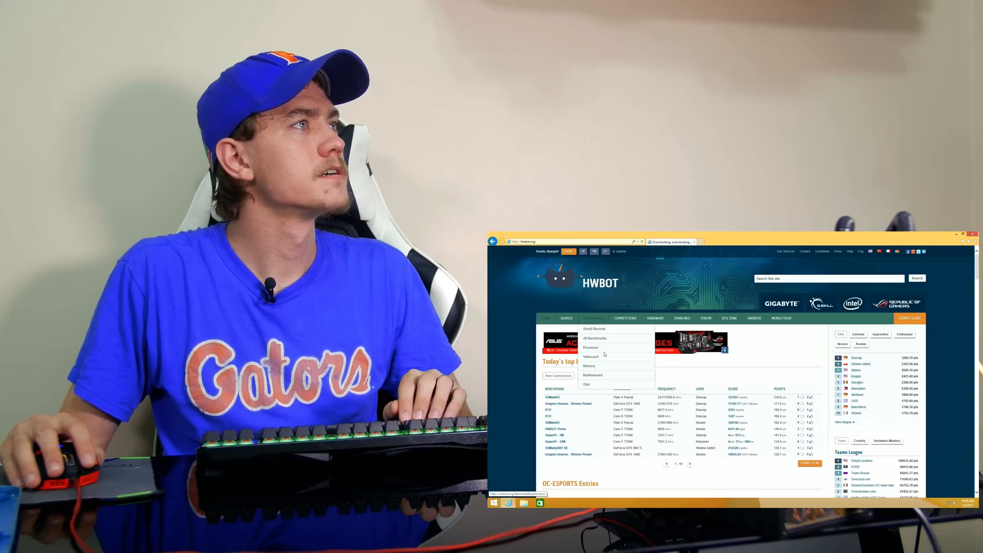
click(591, 348)
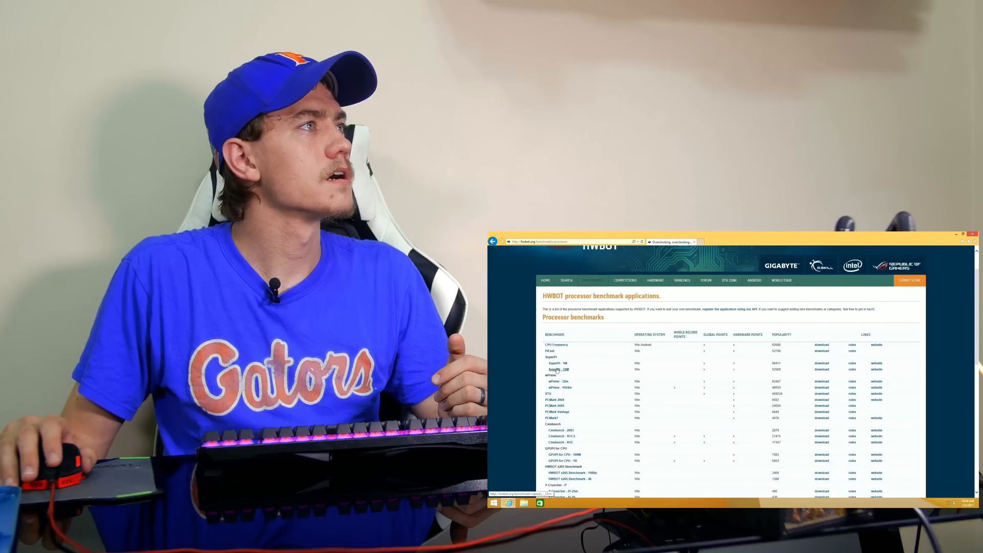
Start downloading Cinebench R15 from the HWBOT benchmark list.
scroll(down, 3)
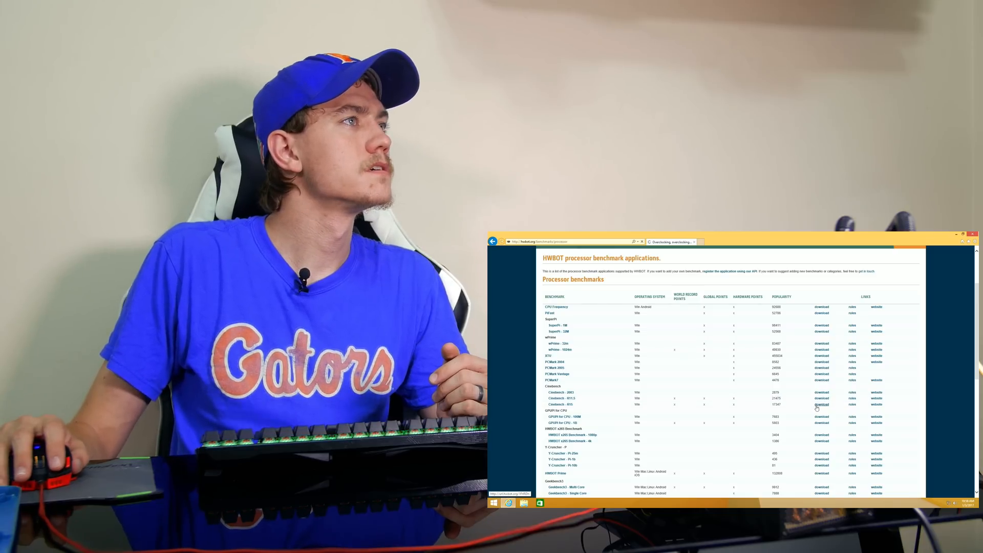
click(821, 405)
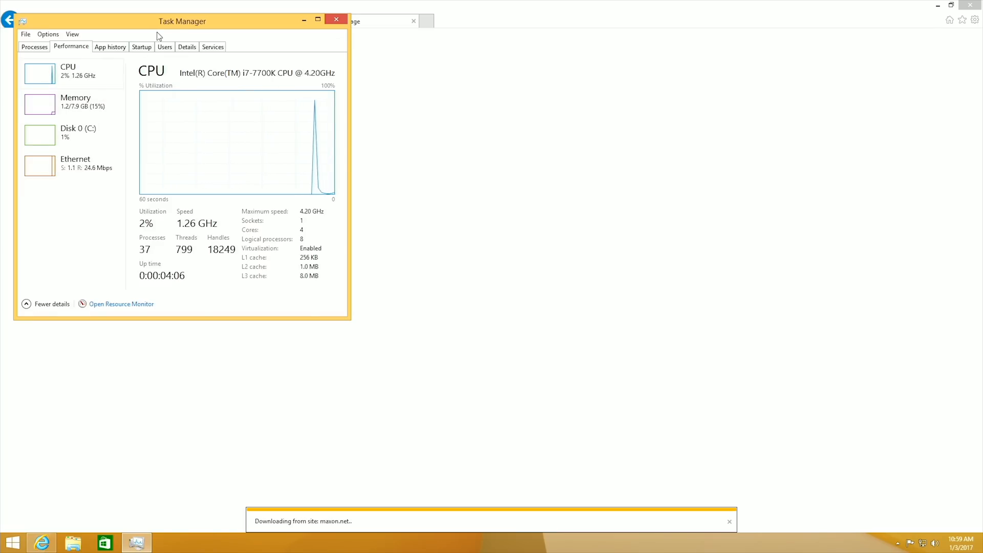
Maximize Task Manager and switch the CPU graph to one per logical processor for the i7-7700K.
click(318, 18)
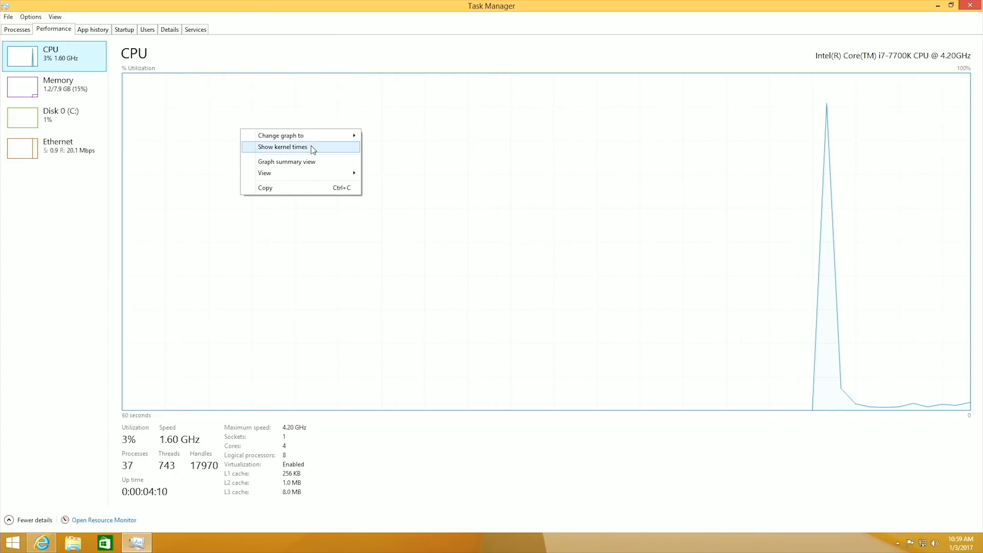
click(283, 146)
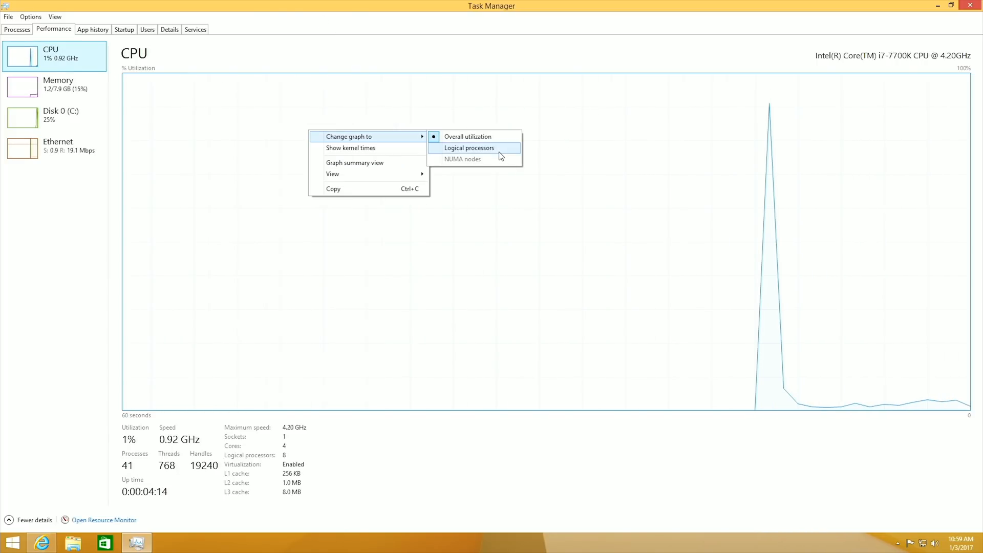
click(469, 147)
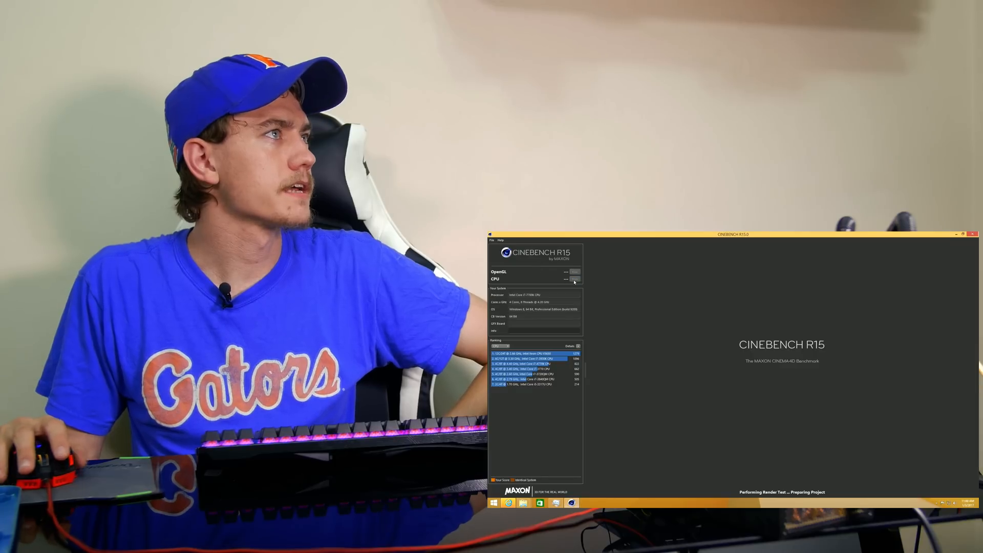
Run the Cinebench R15 CPU render test, scoring 920 cb.
click(564, 279)
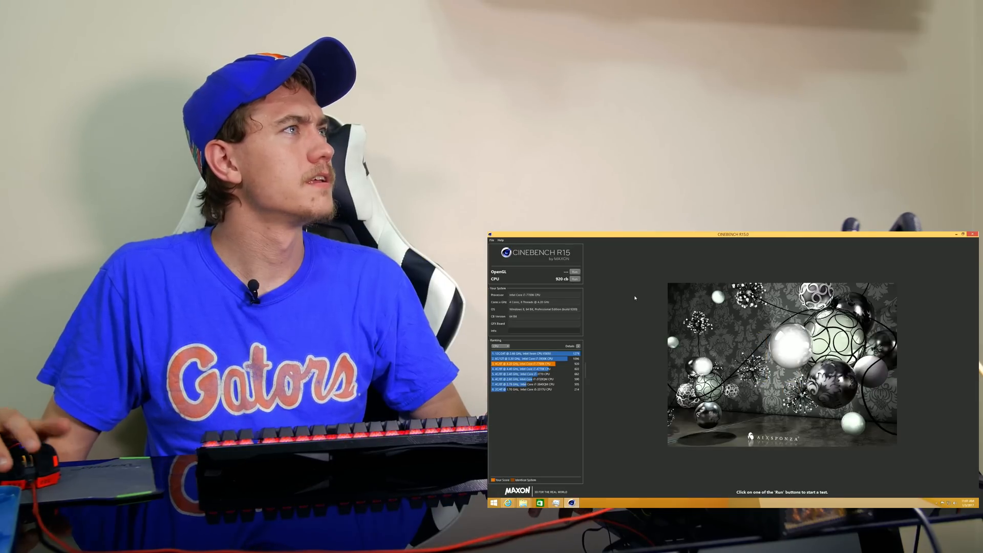
click(573, 279)
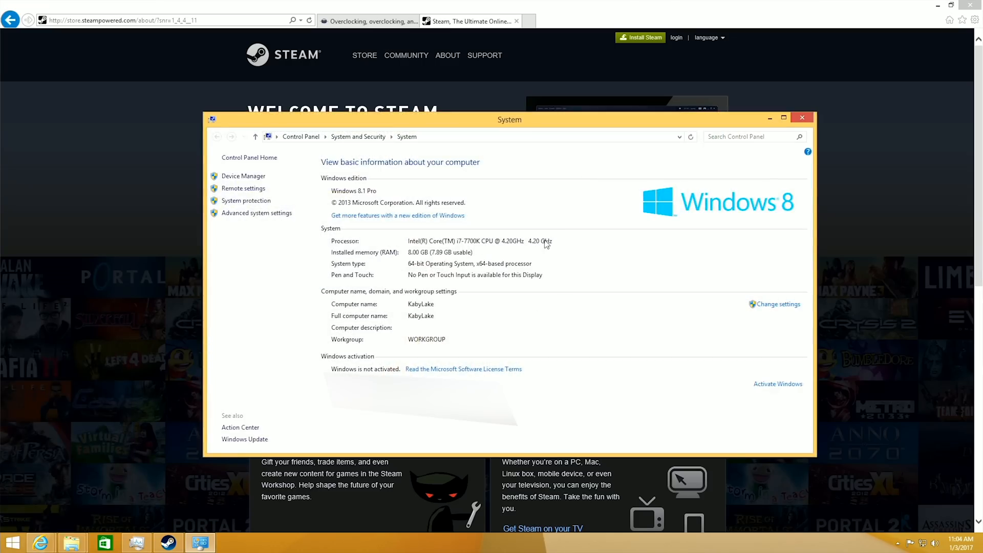
mouse_move(588, 243)
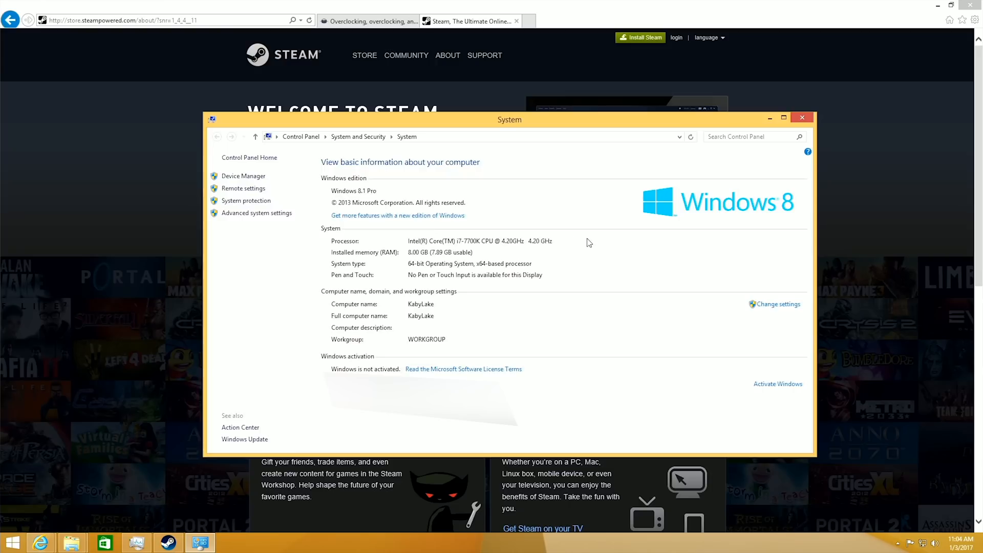
mouse_move(523, 168)
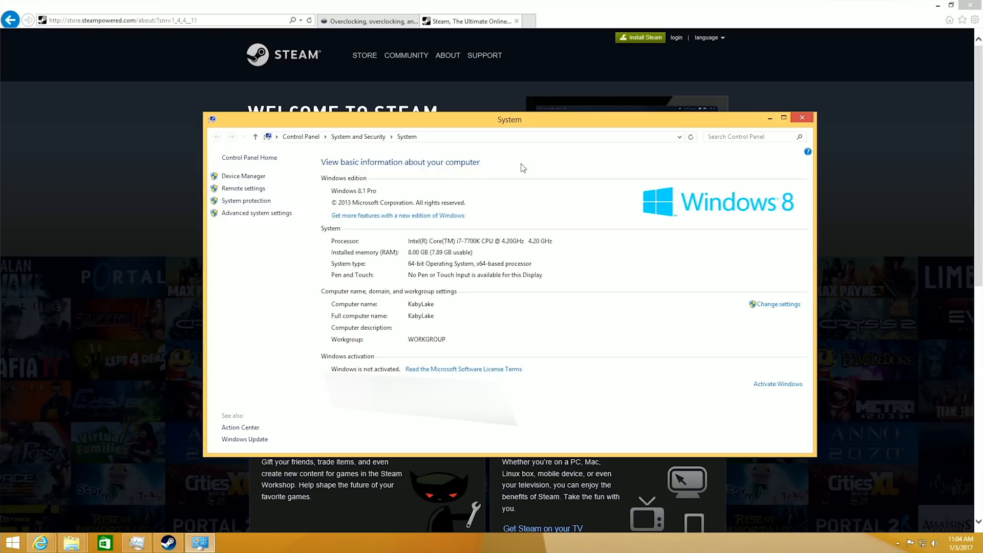
mouse_move(664, 159)
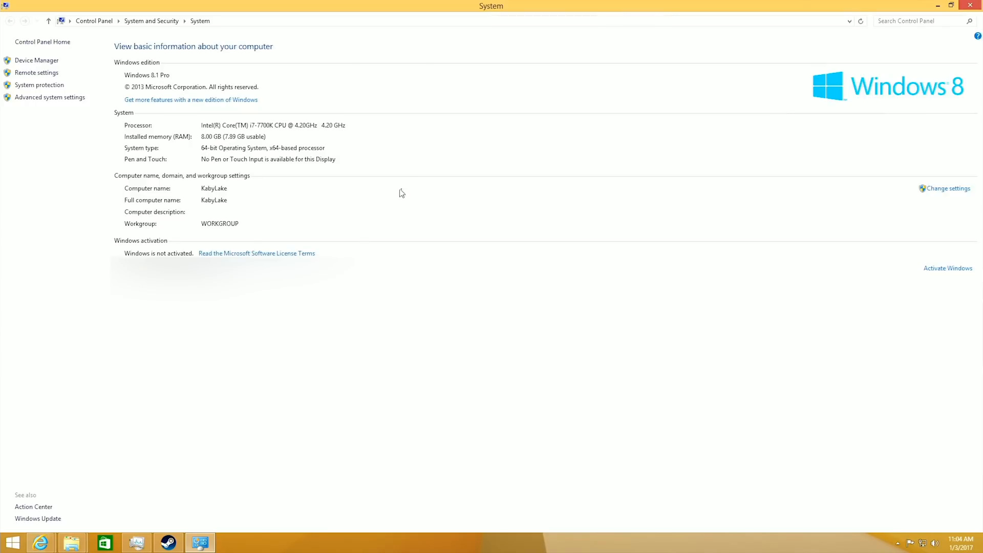
mouse_move(228, 157)
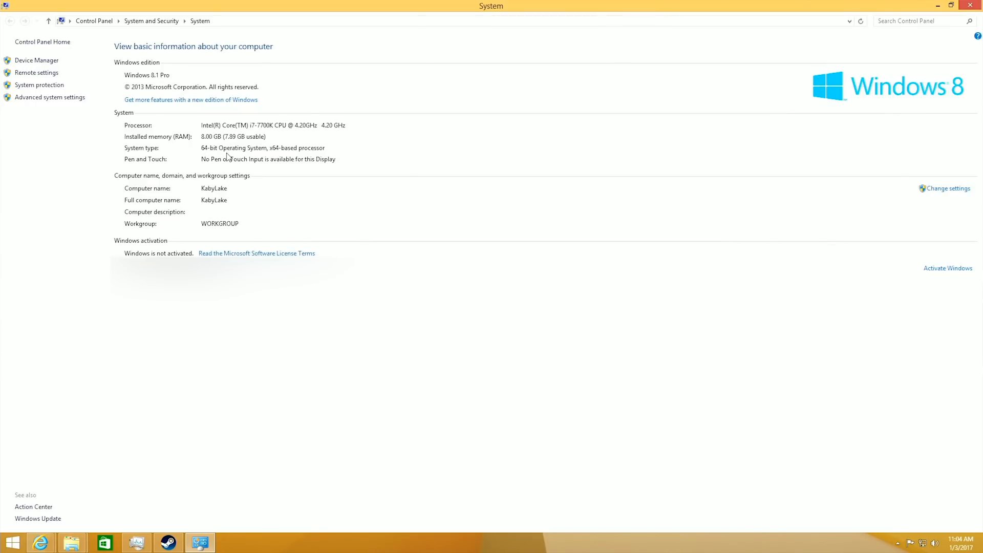
mouse_move(232, 153)
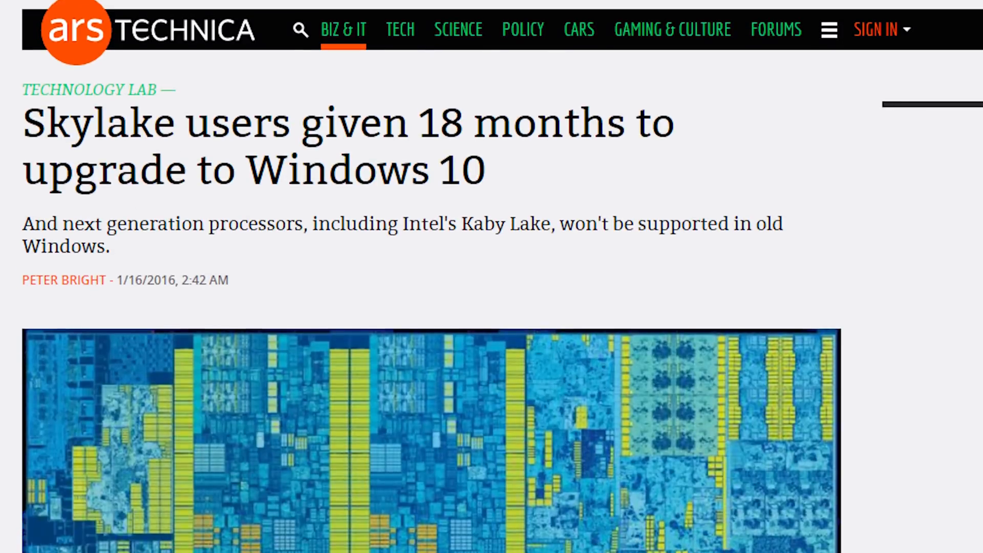
Scroll down the Ars Technica article to Microsoft's hardware reasoning and analyst commentary.
scroll(down, 3)
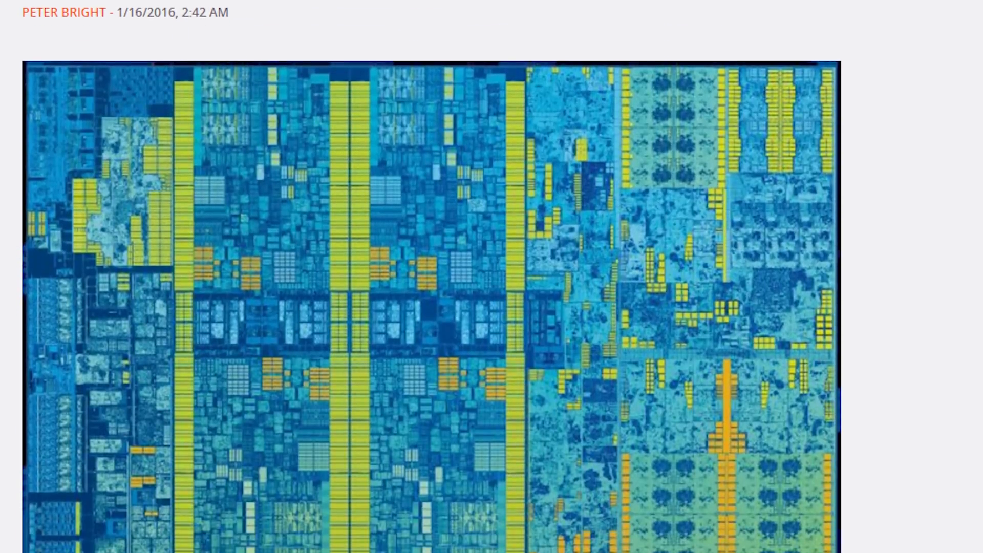
scroll(down, 3)
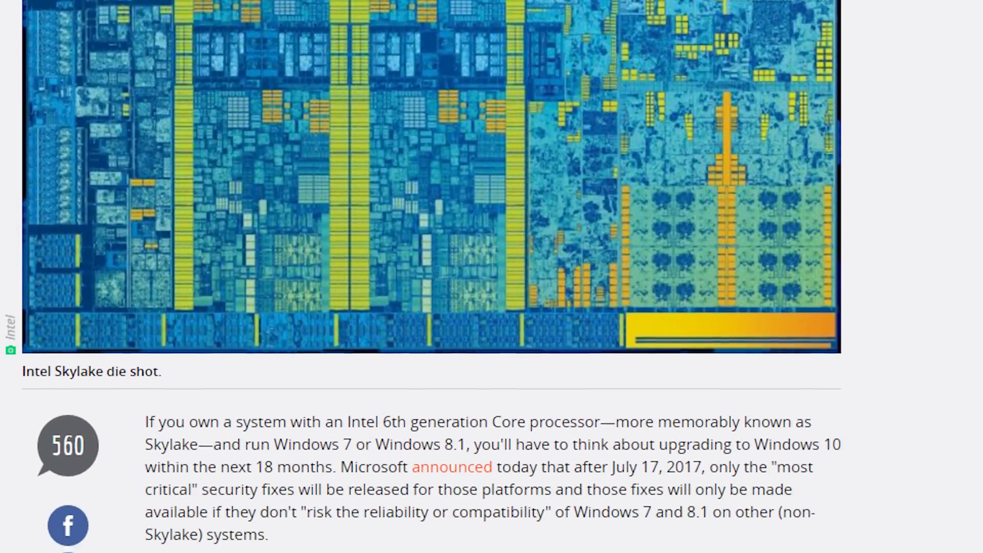
scroll(down, 3)
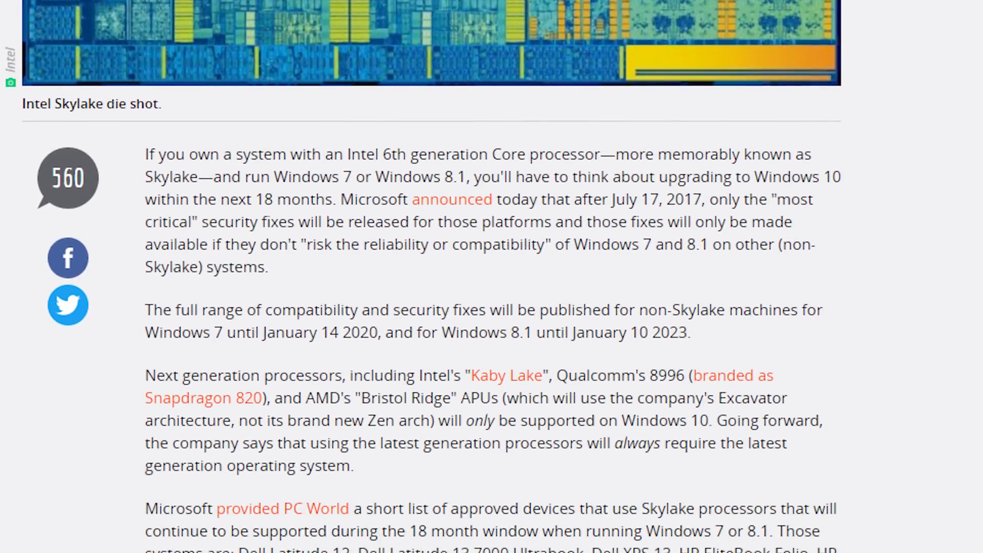
scroll(down, 3)
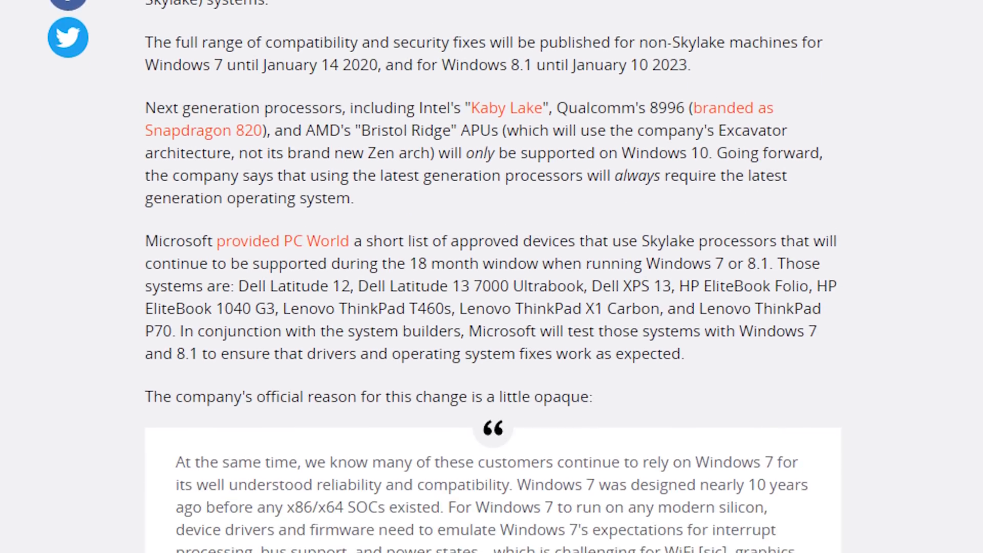
scroll(down, 3)
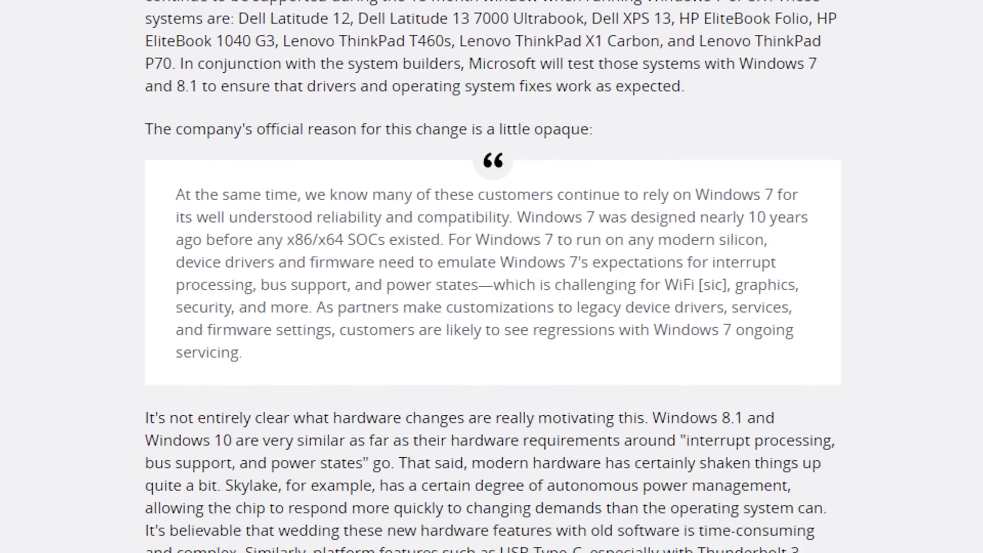
scroll(down, 3)
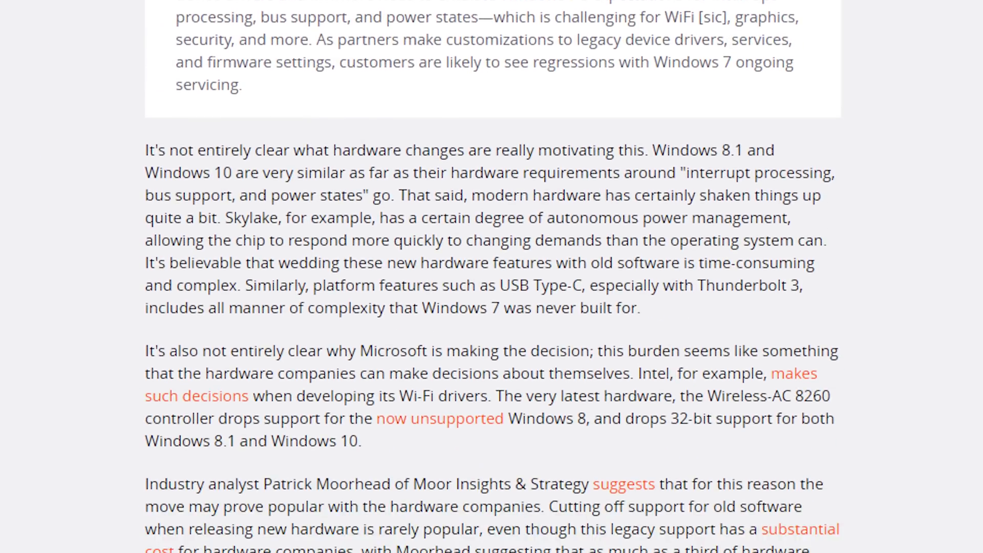